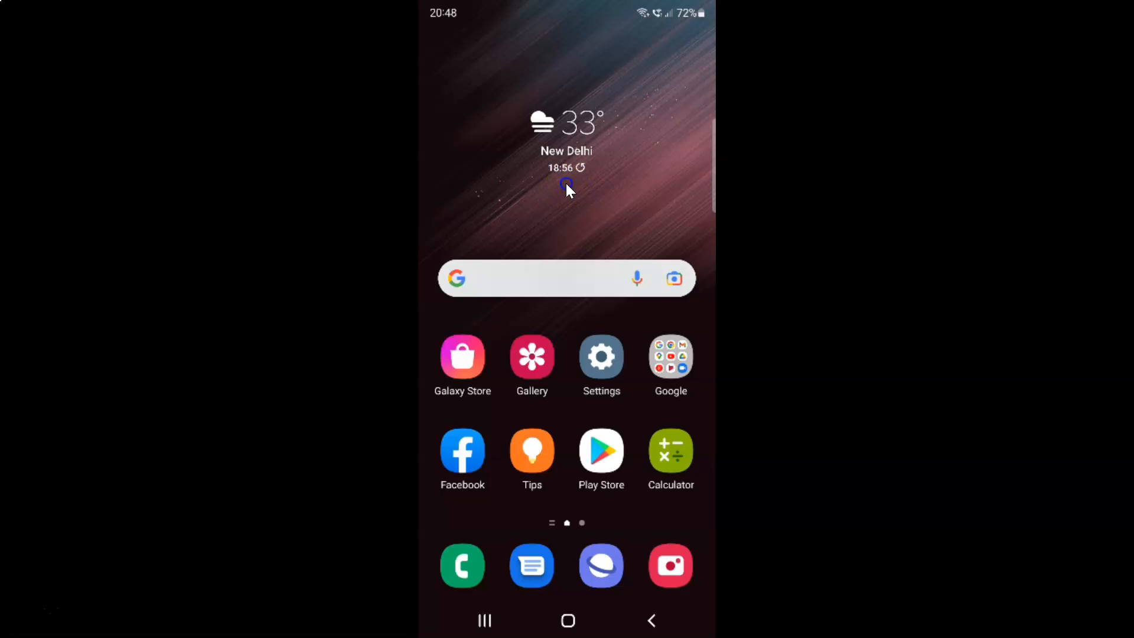
mouse_move(566, 184)
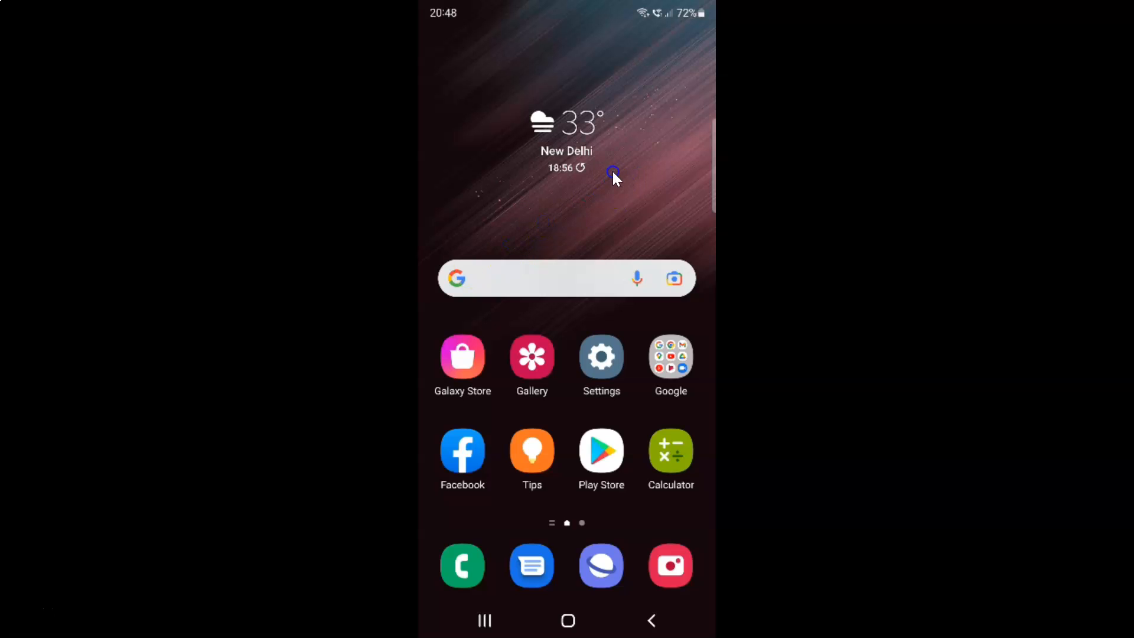
mouse_move(623, 201)
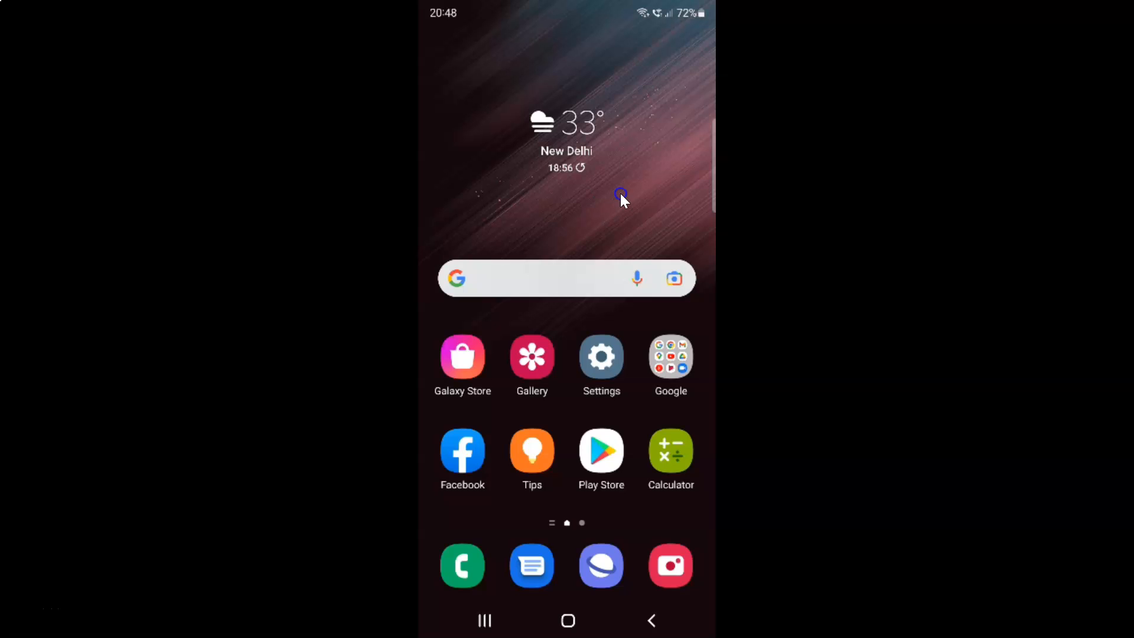
mouse_move(636, 342)
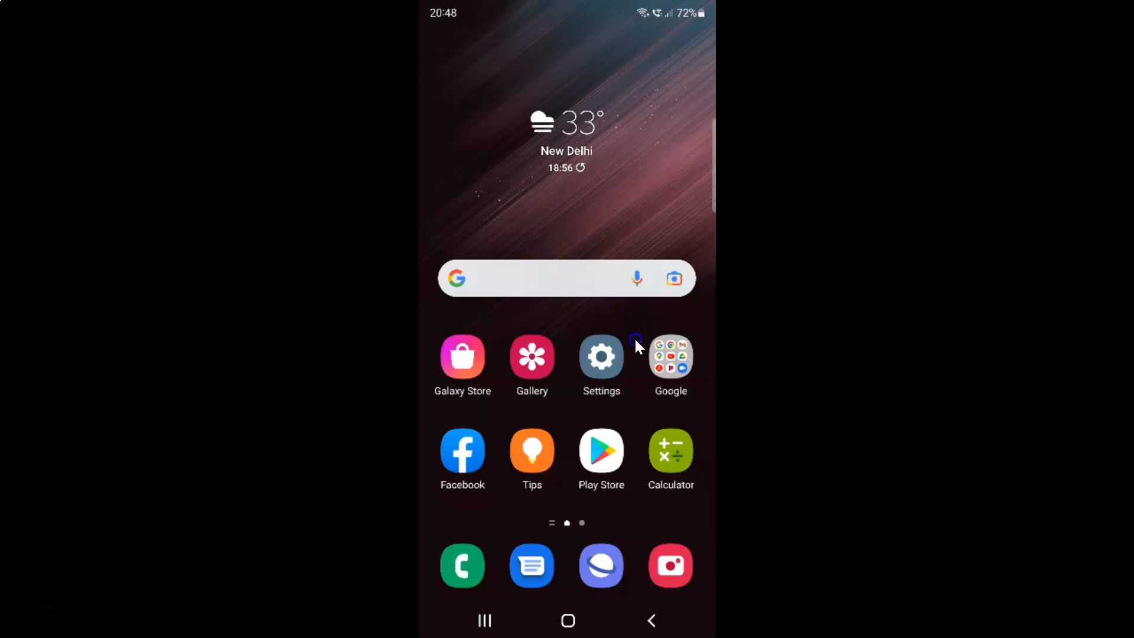
mouse_move(610, 362)
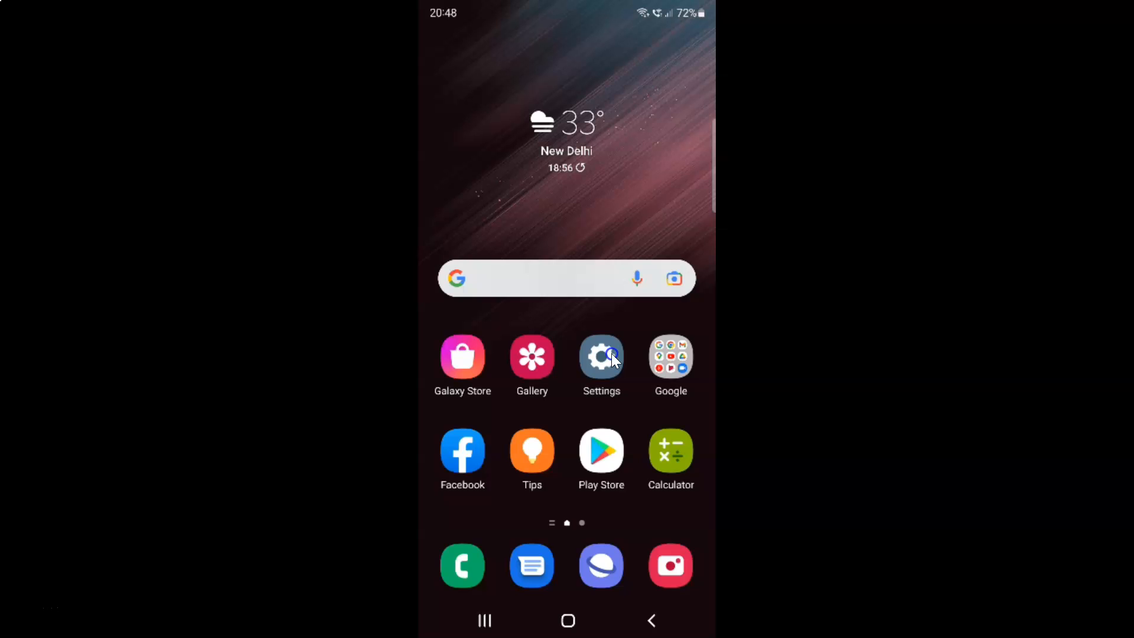
- Launch Settings and open the Accessibility section
left_click(602, 356)
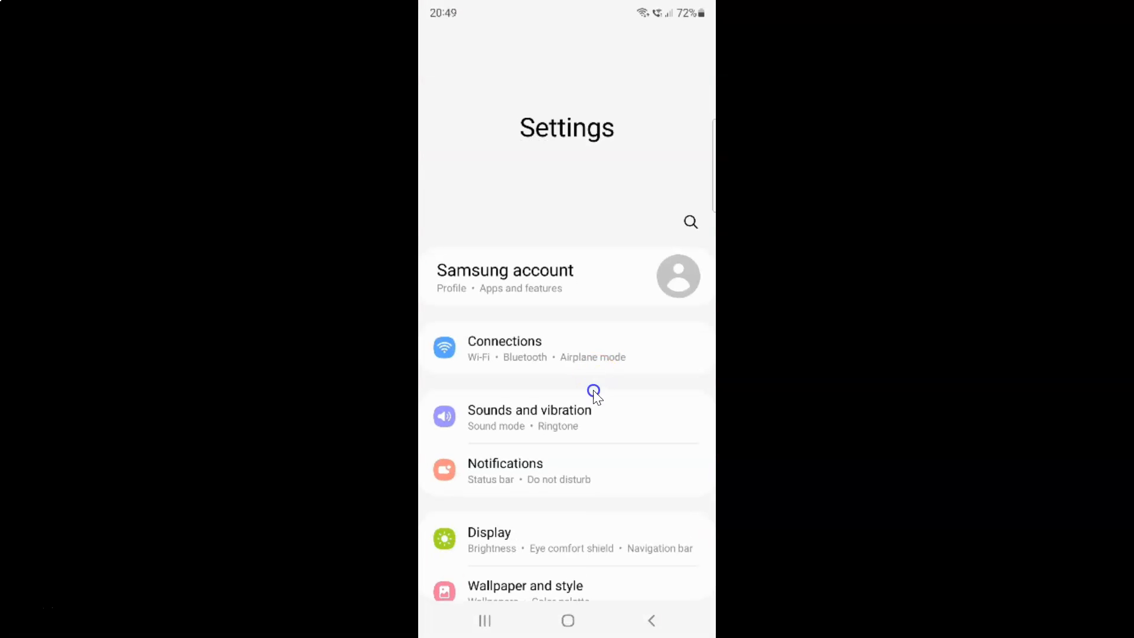
mouse_move(623, 321)
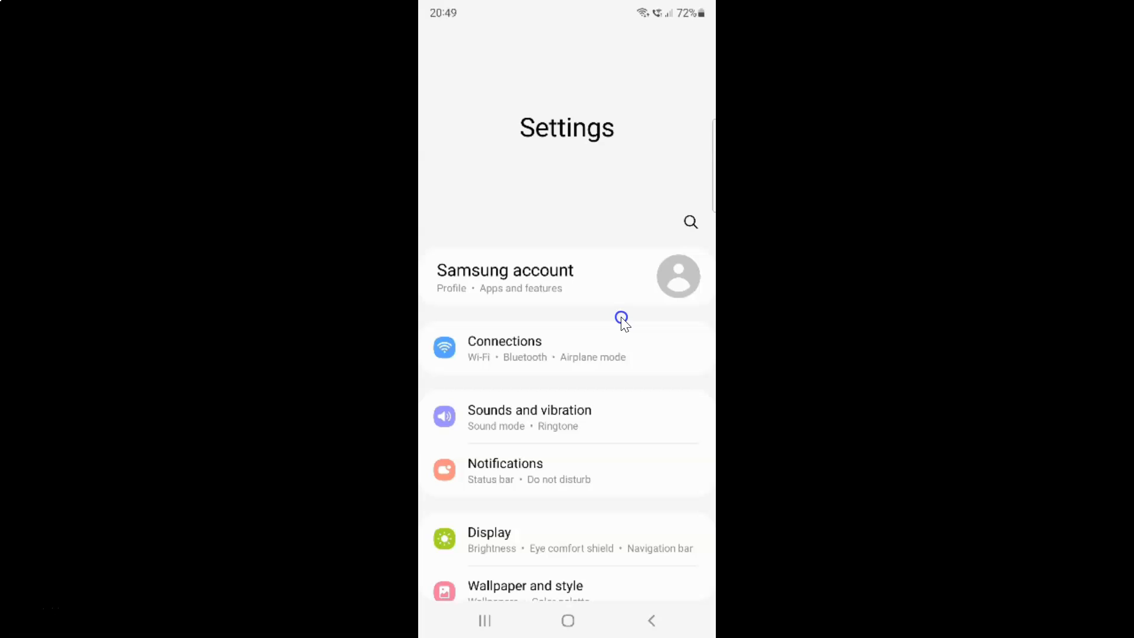
scroll("down", 3)
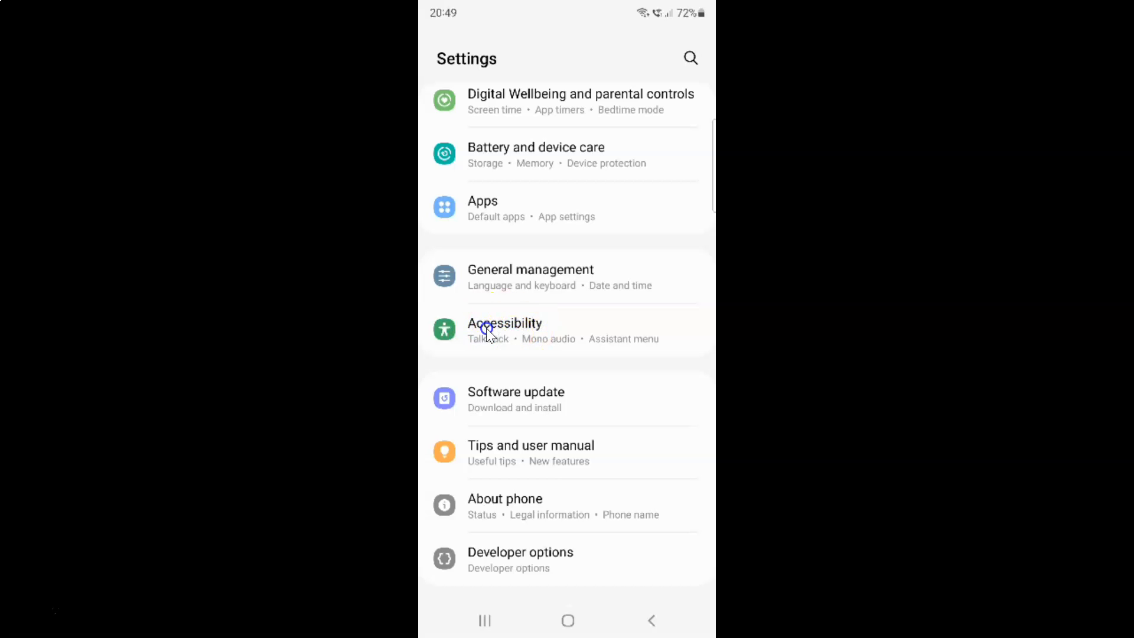
left_click(506, 329)
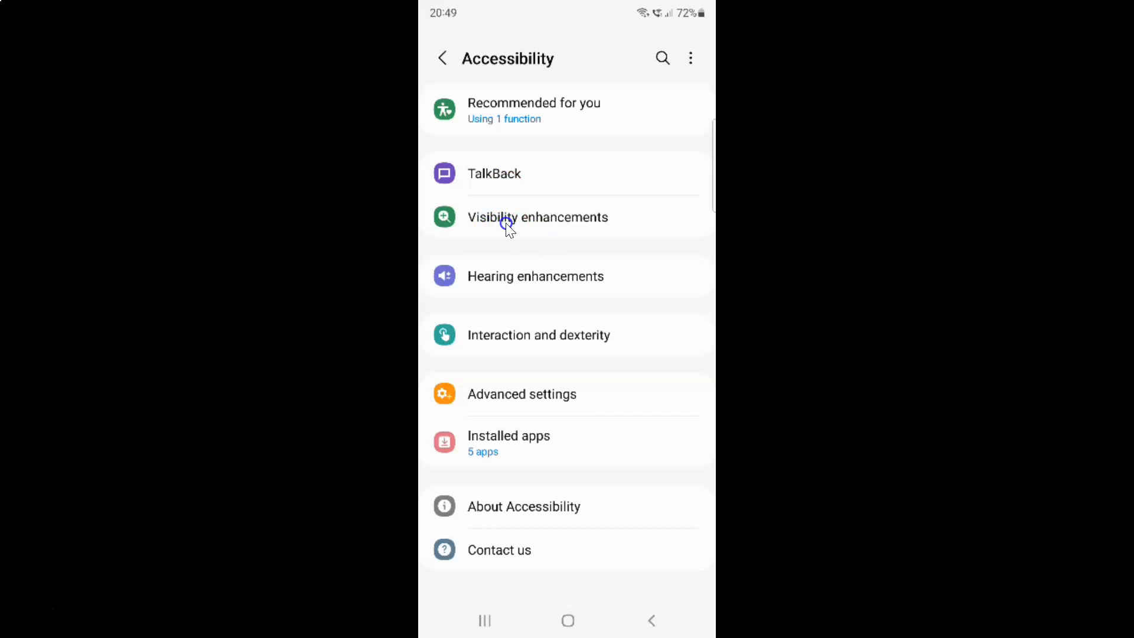
mouse_move(579, 230)
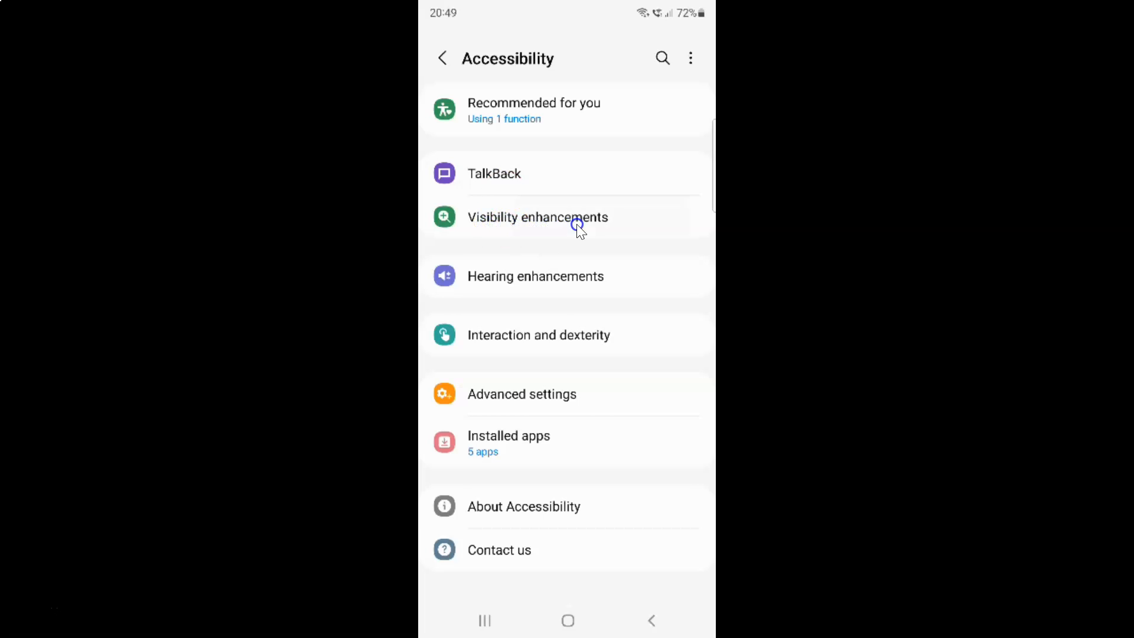
- Open Visibility enhancements, then the High contrast fonts setting under Colors and clarity
left_click(536, 218)
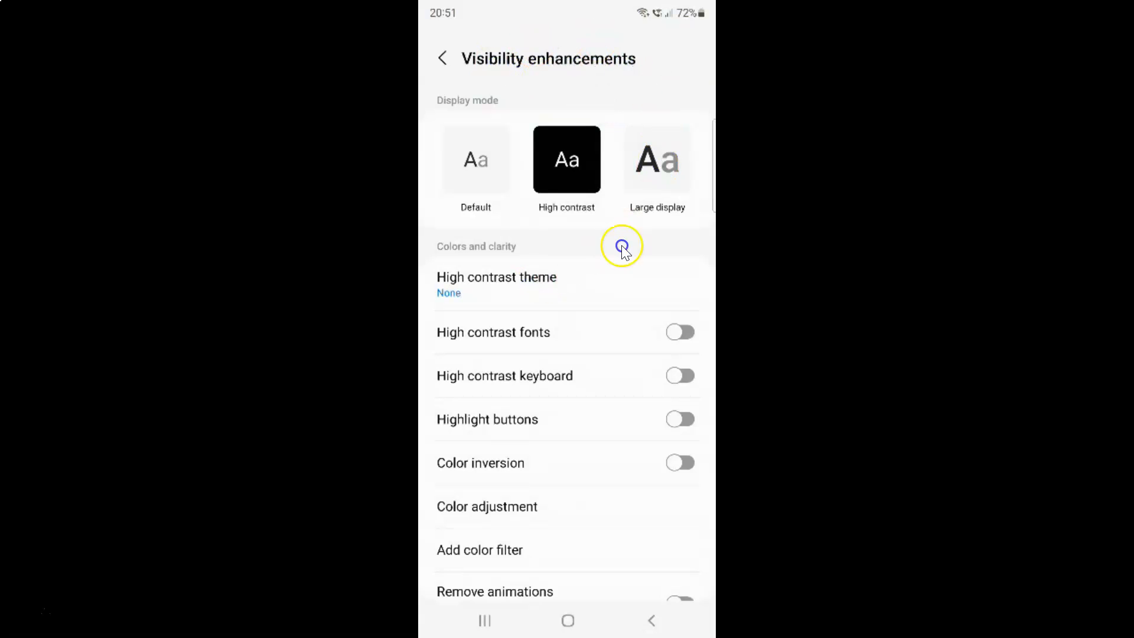
mouse_move(476, 239)
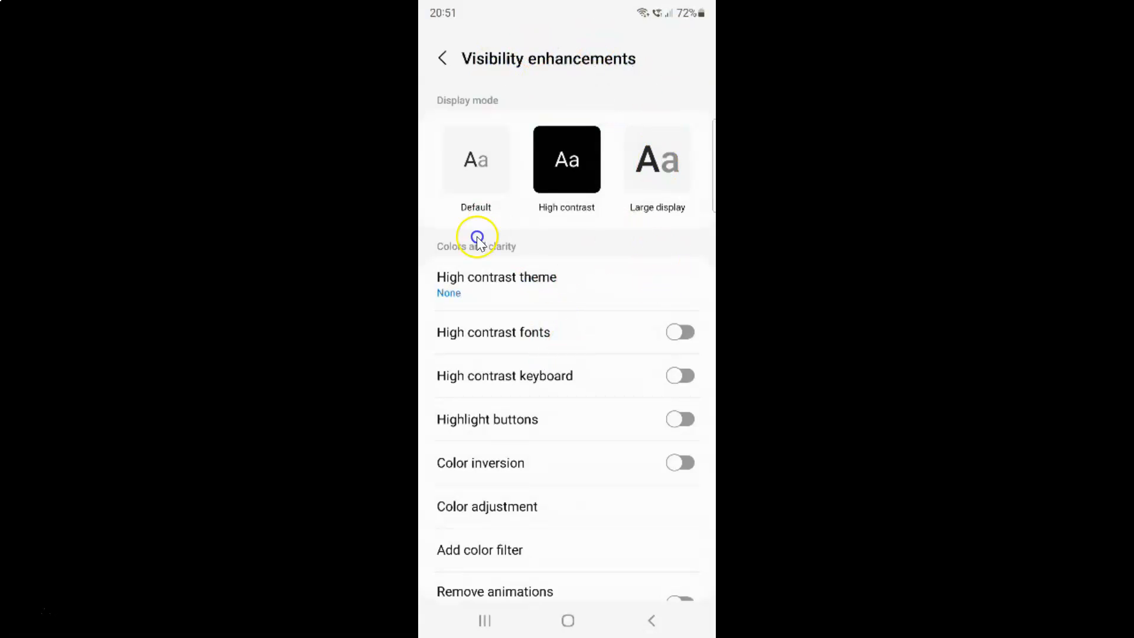
mouse_move(528, 253)
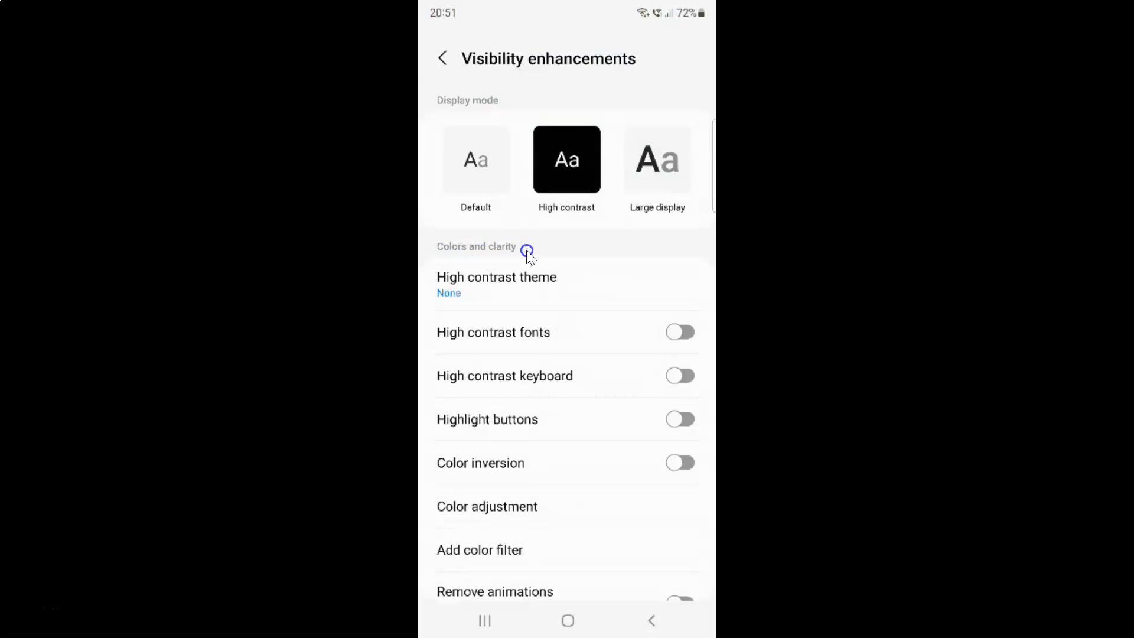
mouse_move(540, 440)
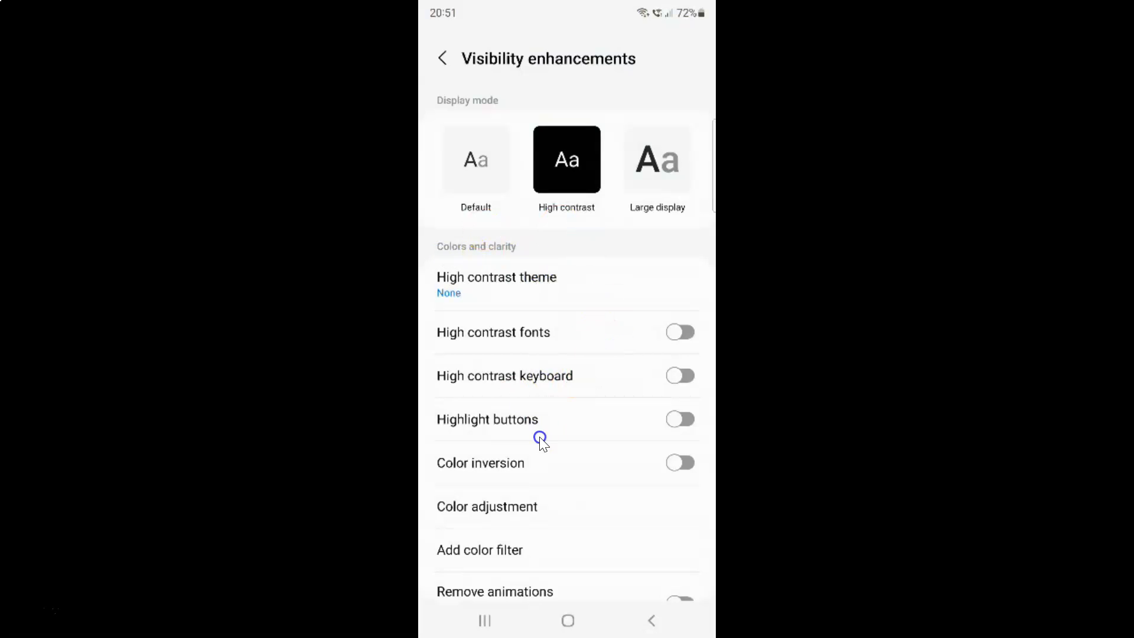
mouse_move(462, 339)
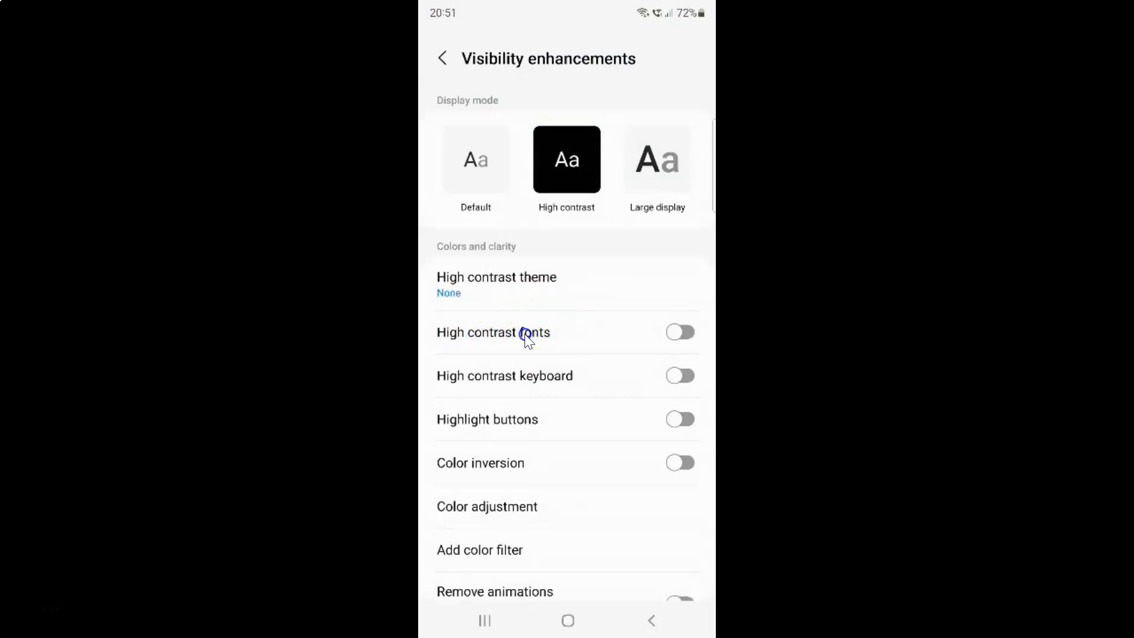
left_click(494, 332)
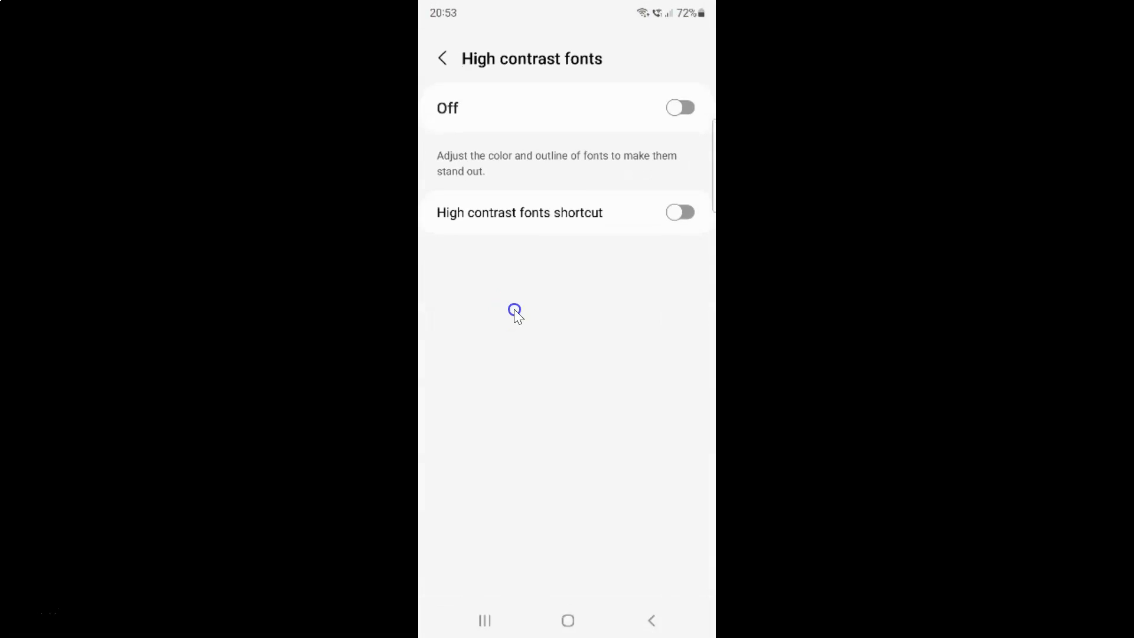
mouse_move(607, 71)
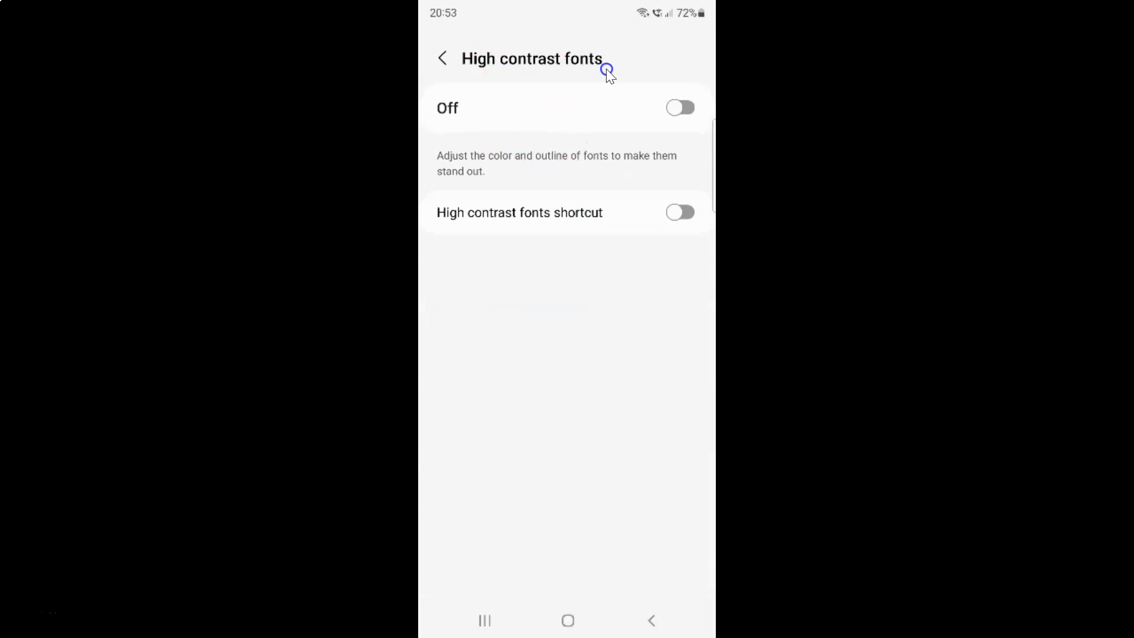
mouse_move(496, 189)
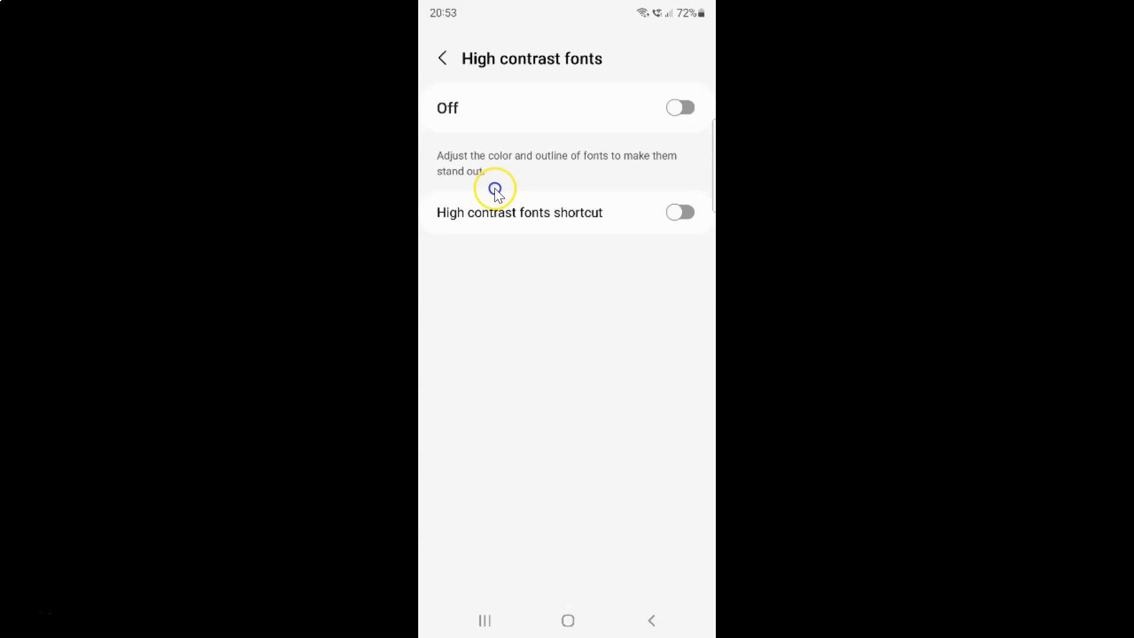
mouse_move(505, 140)
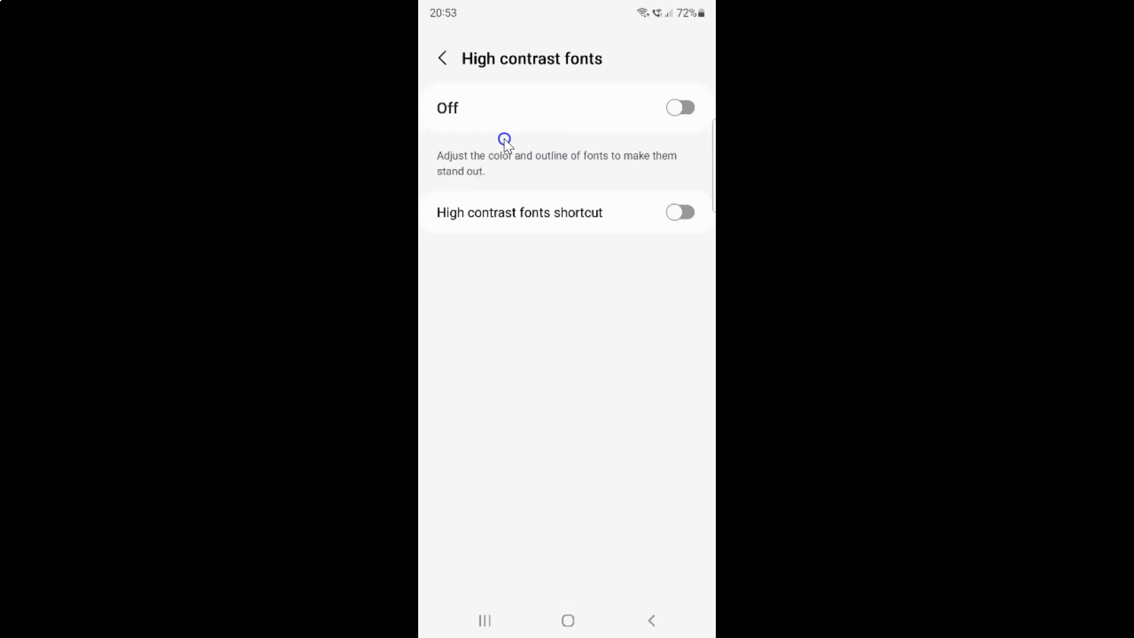
mouse_move(508, 161)
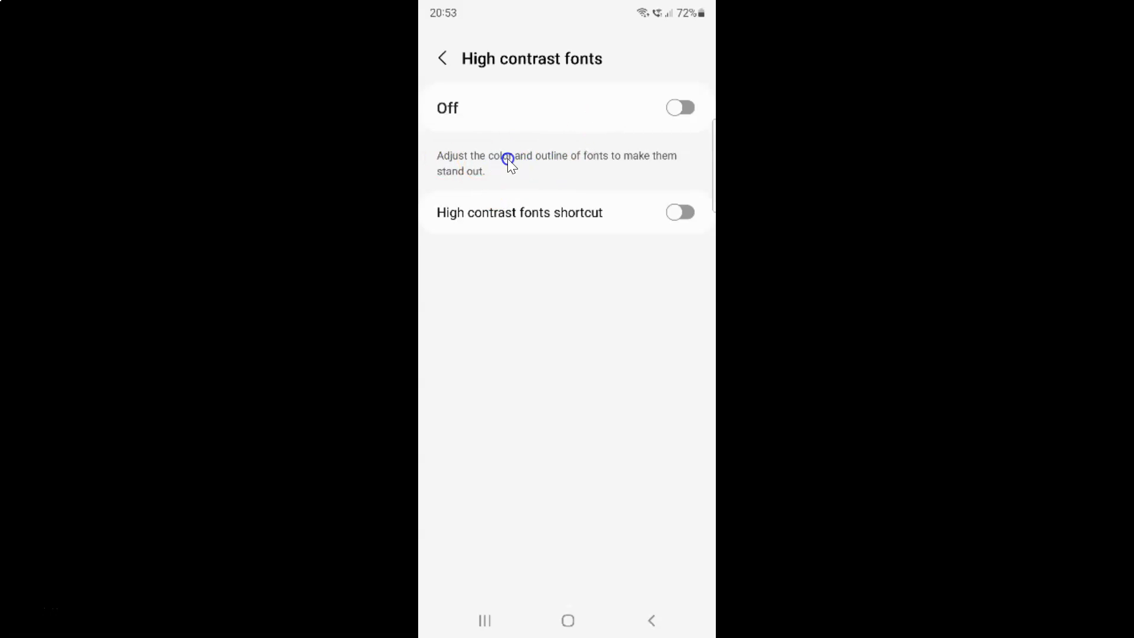
mouse_move(615, 161)
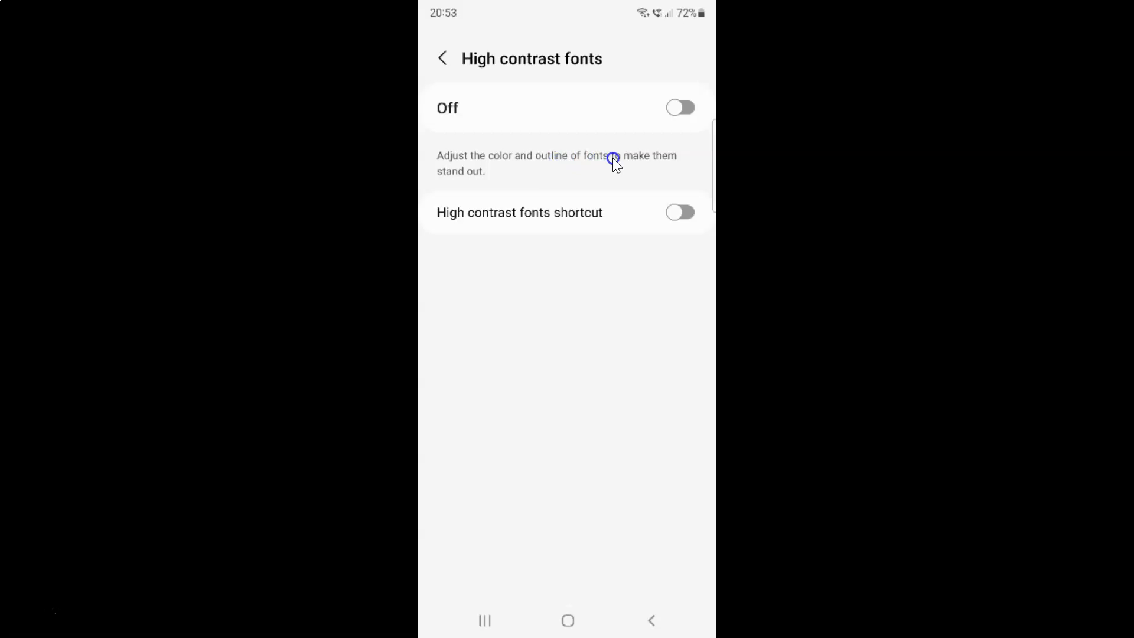
mouse_move(514, 180)
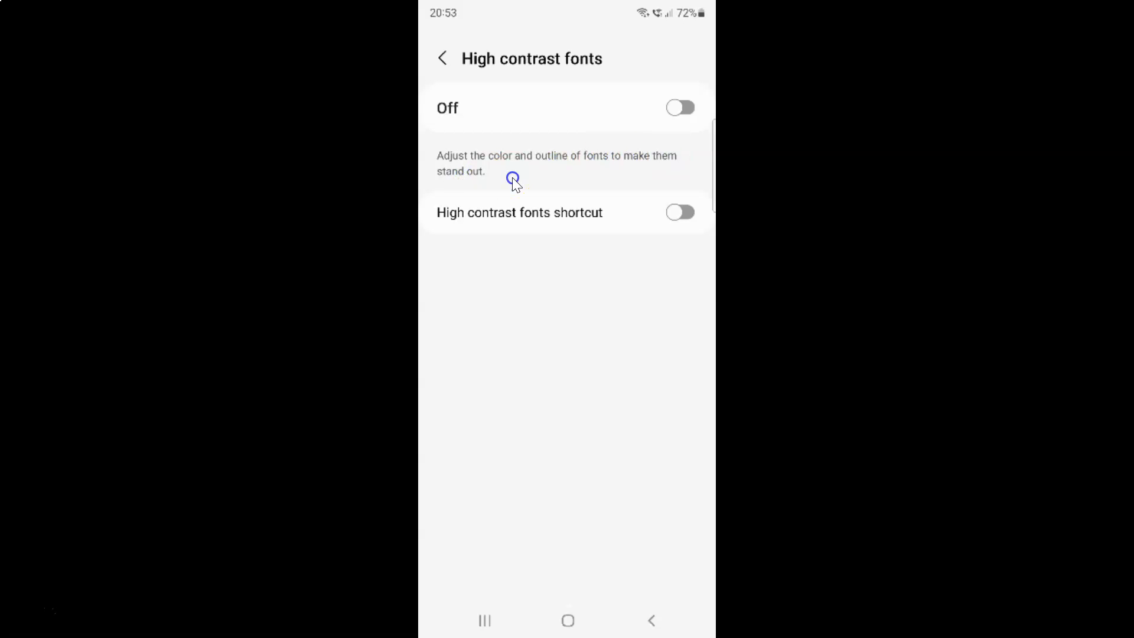
mouse_move(477, 65)
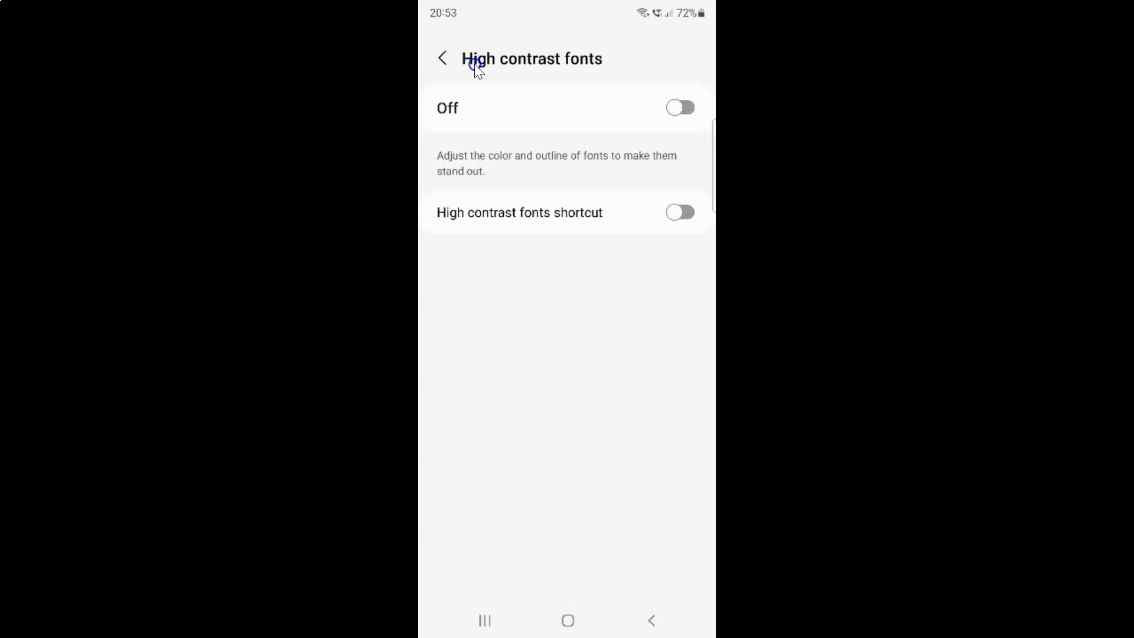
left_click(681, 107)
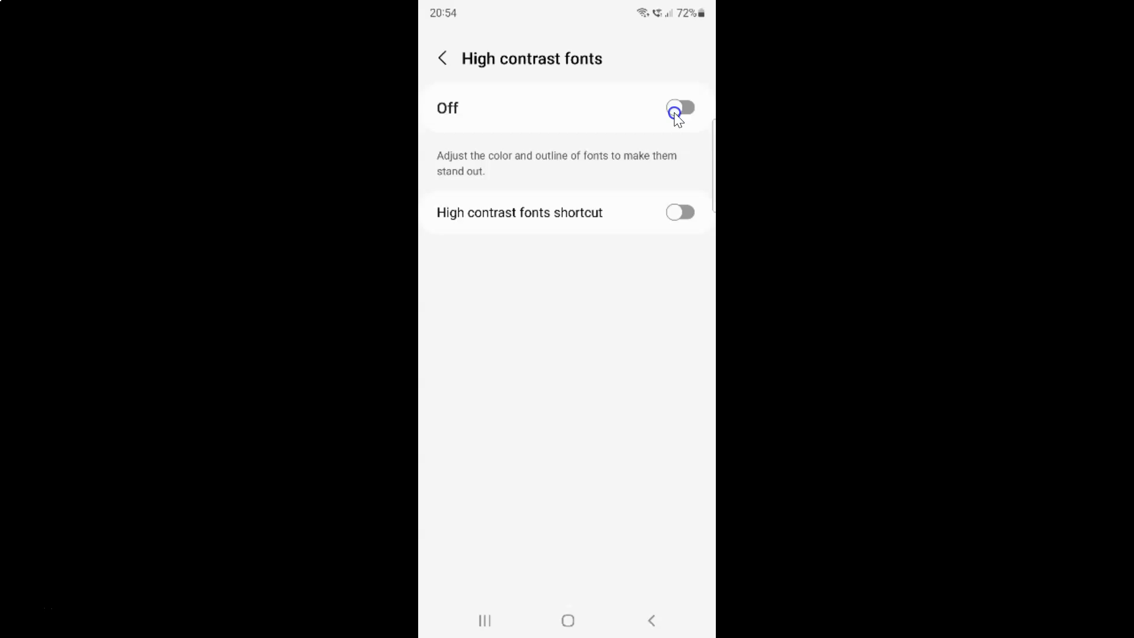
left_click(679, 108)
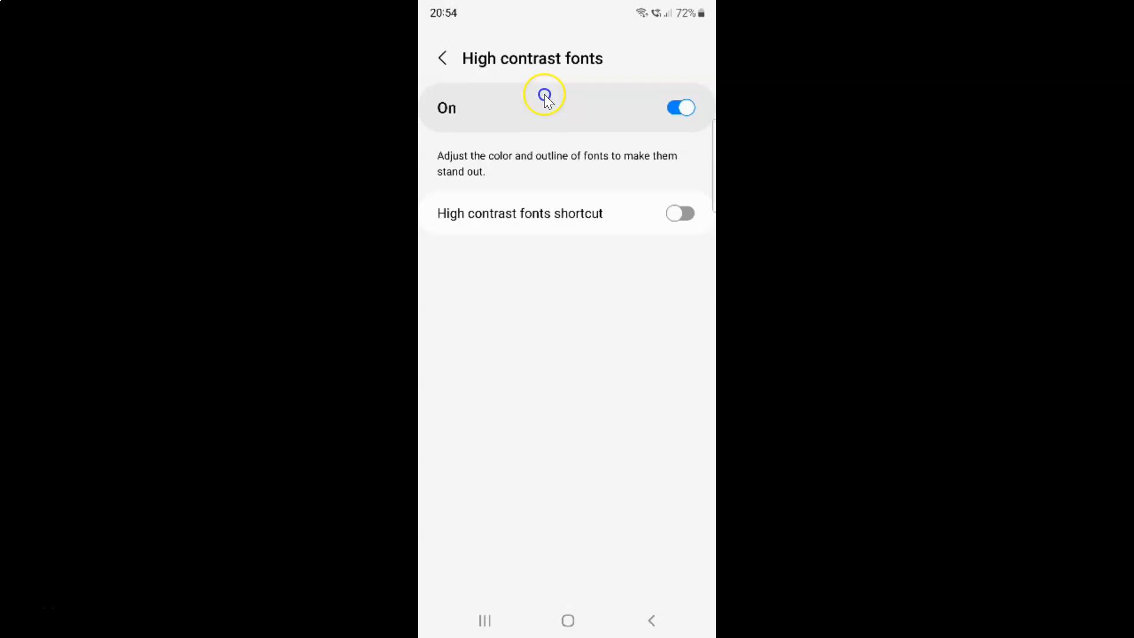
mouse_move(527, 110)
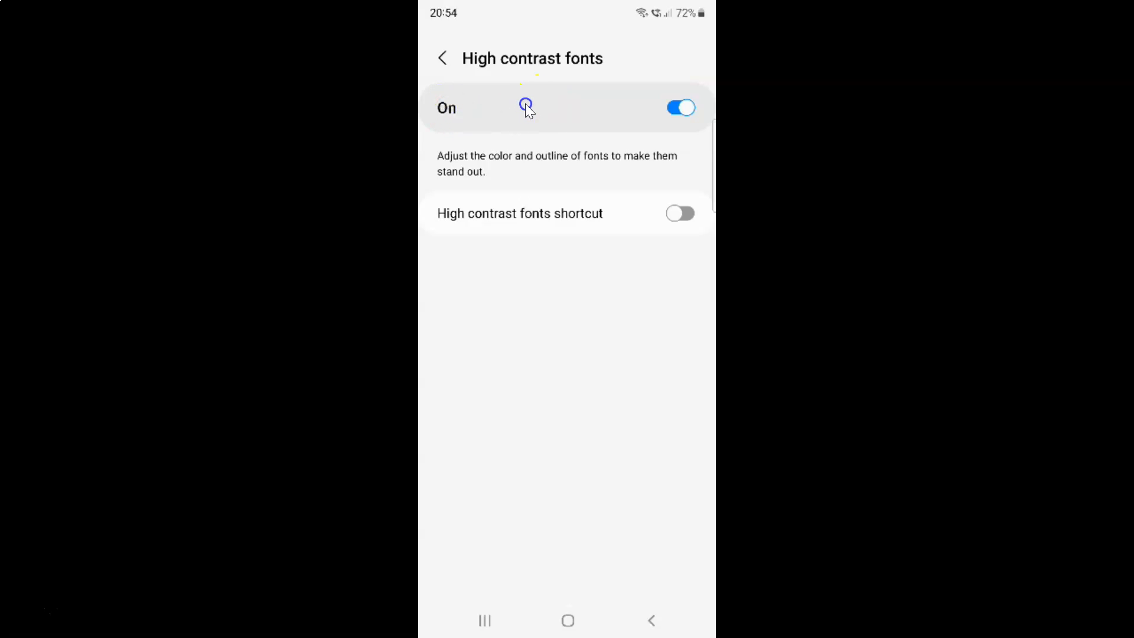
mouse_move(587, 65)
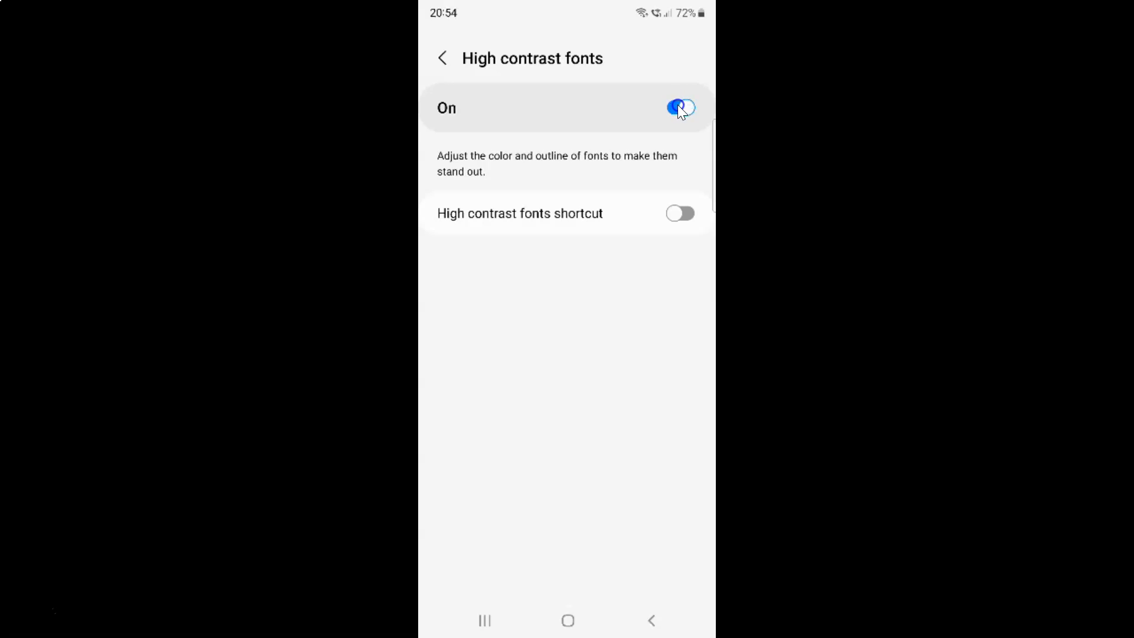
left_click(681, 107)
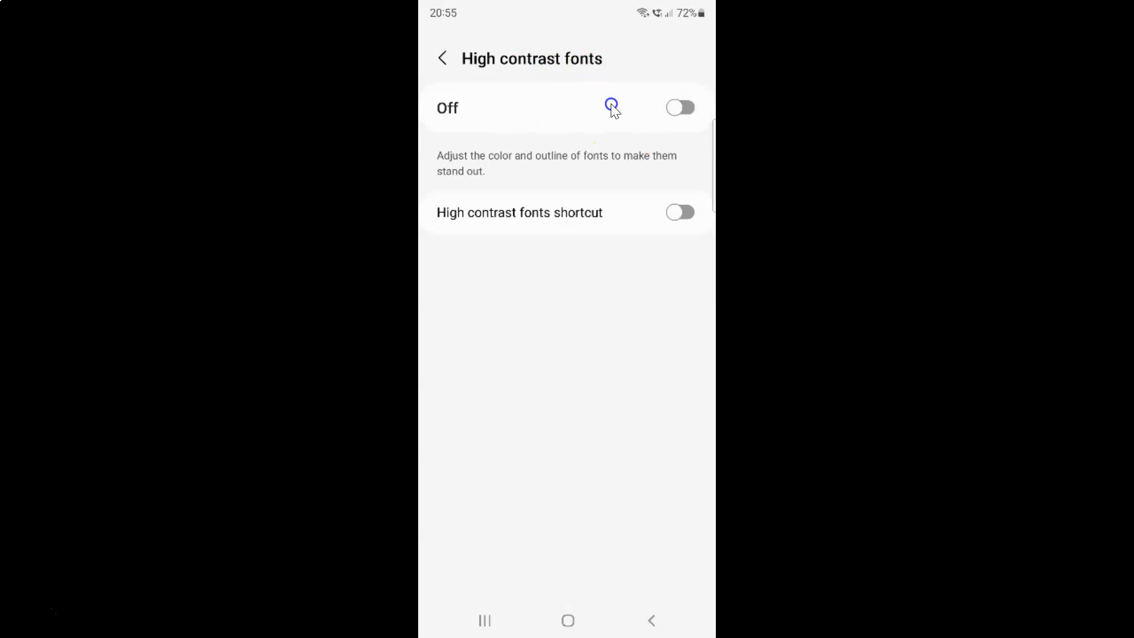
mouse_move(462, 112)
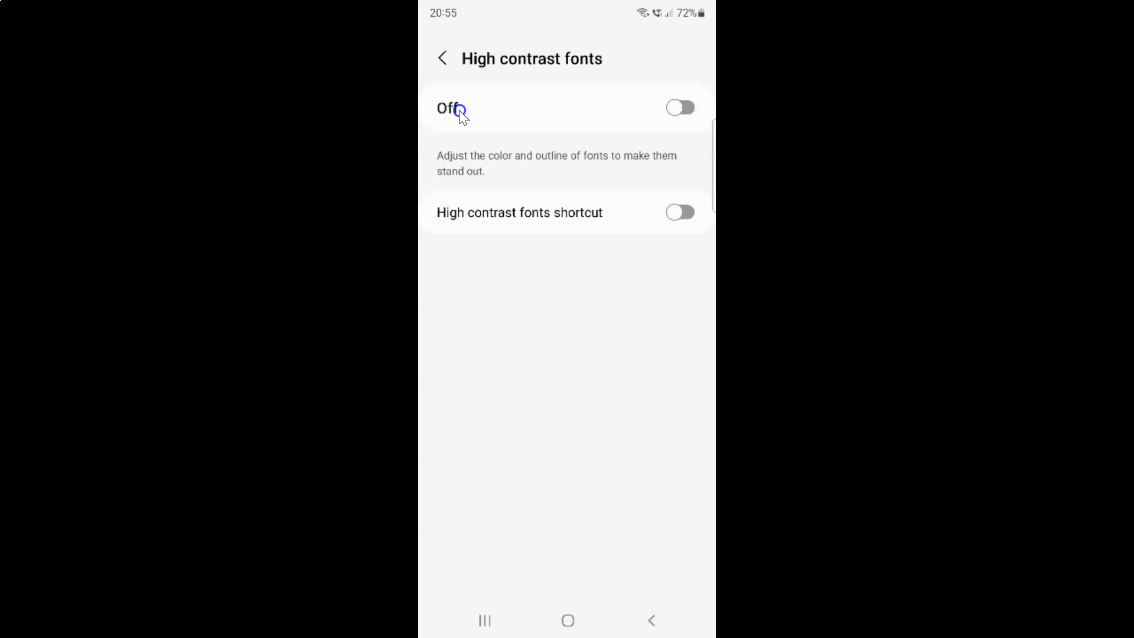
mouse_move(566, 102)
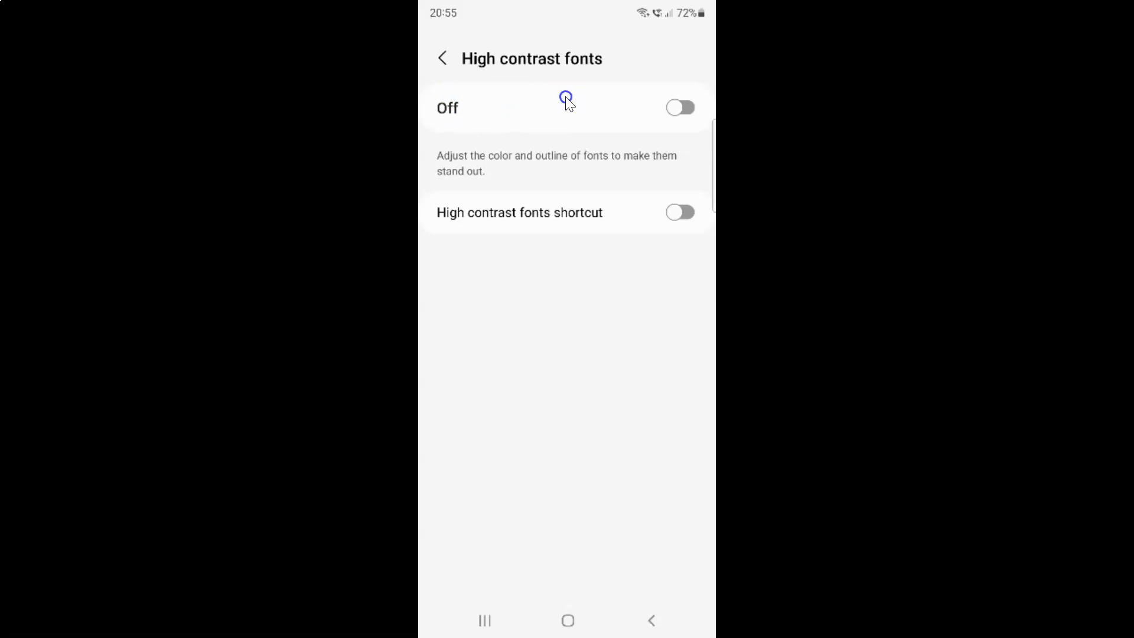
mouse_move(487, 79)
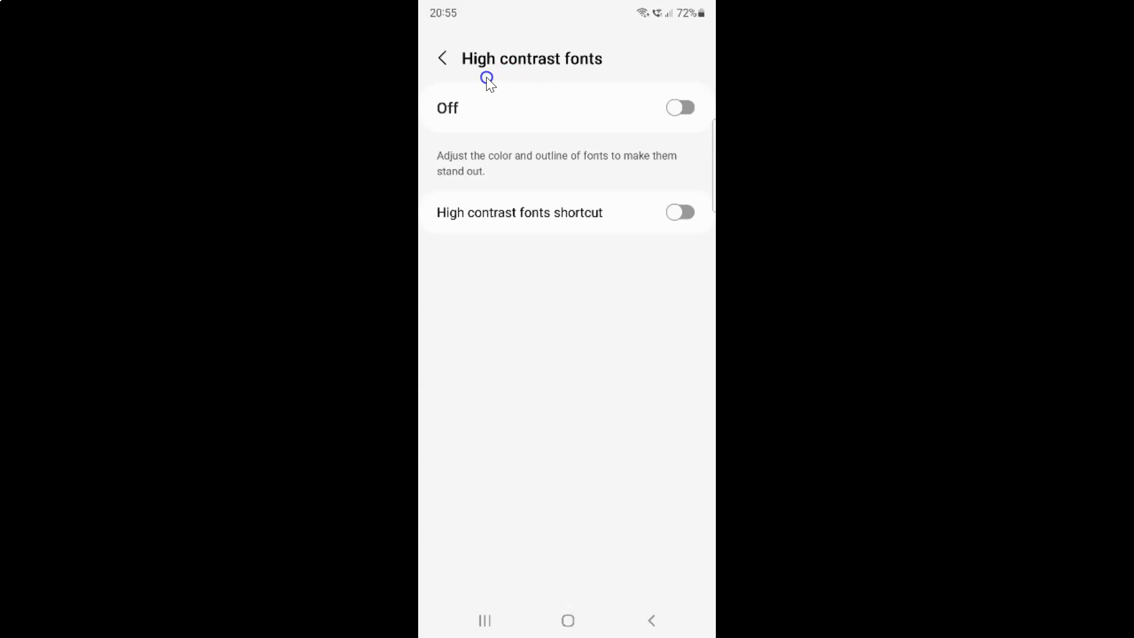
mouse_move(676, 117)
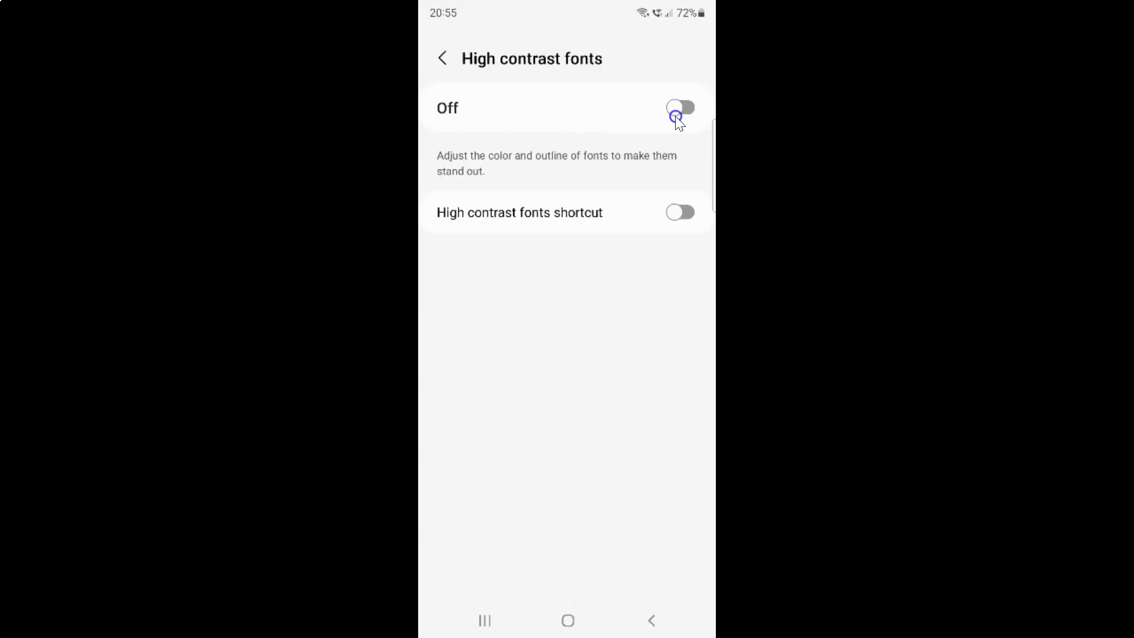
- Switch the High contrast fonts toggle On and return to the home screen
left_click(678, 108)
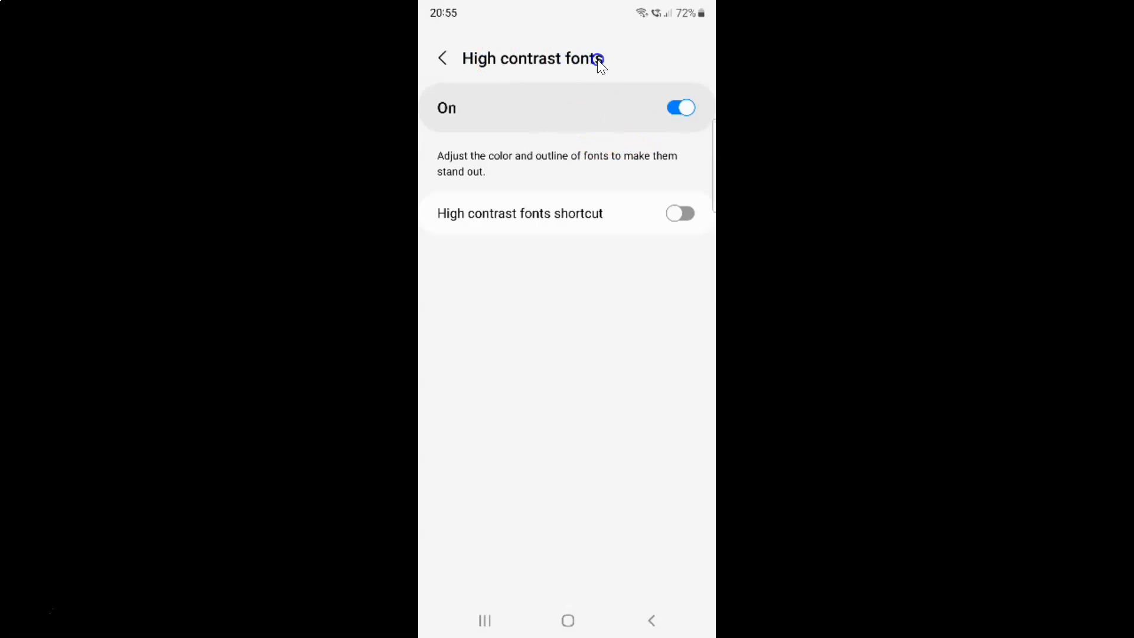
mouse_move(534, 178)
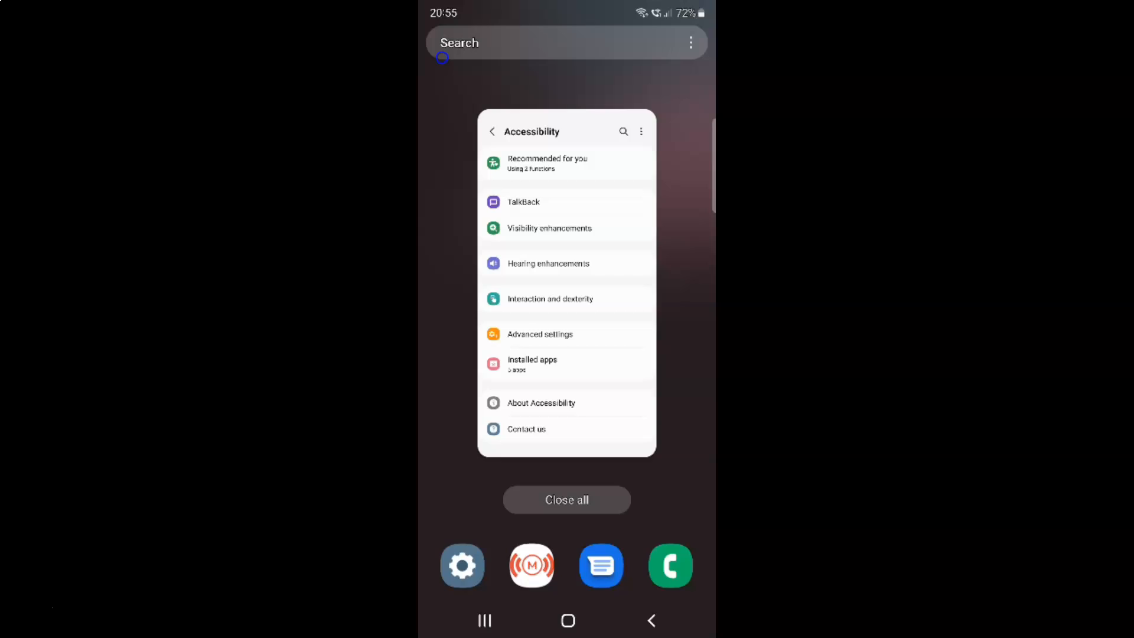
left_click(566, 500)
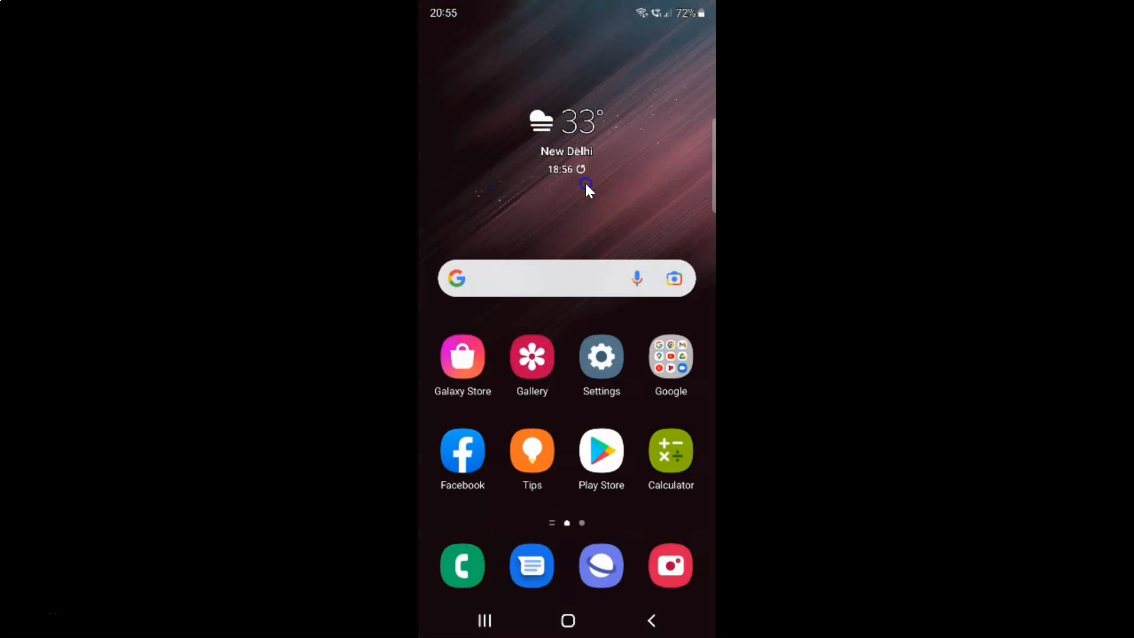